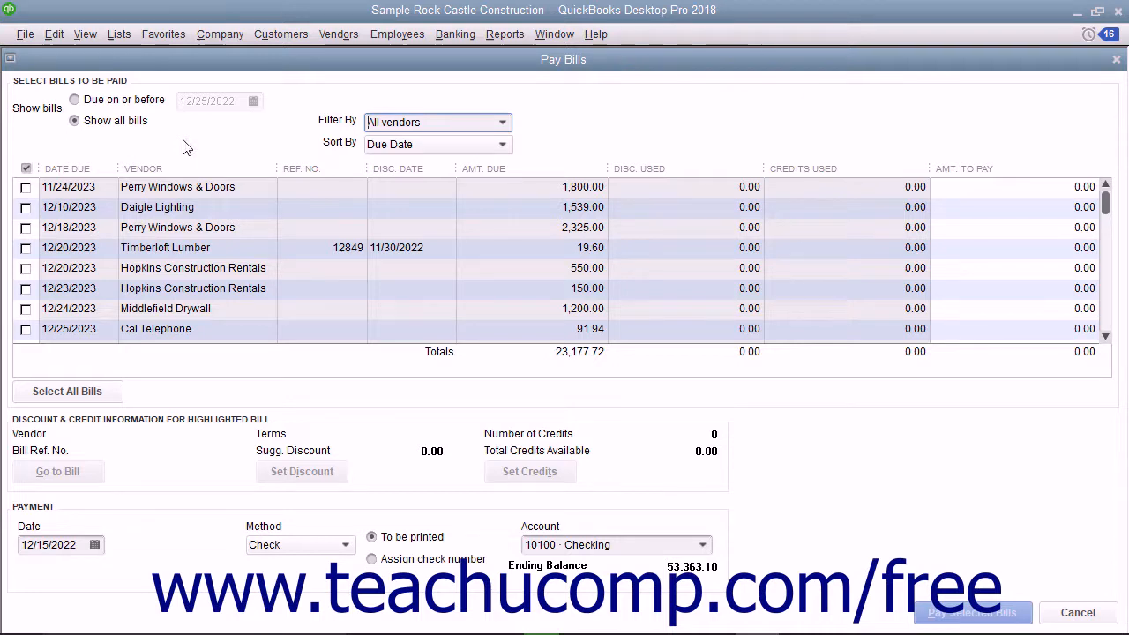
# - Sort bills by Discount Date, mark the 01/05/2024 Timberloft Lumber $115 bill, and open its discount settings
pyautogui.click(501, 143)
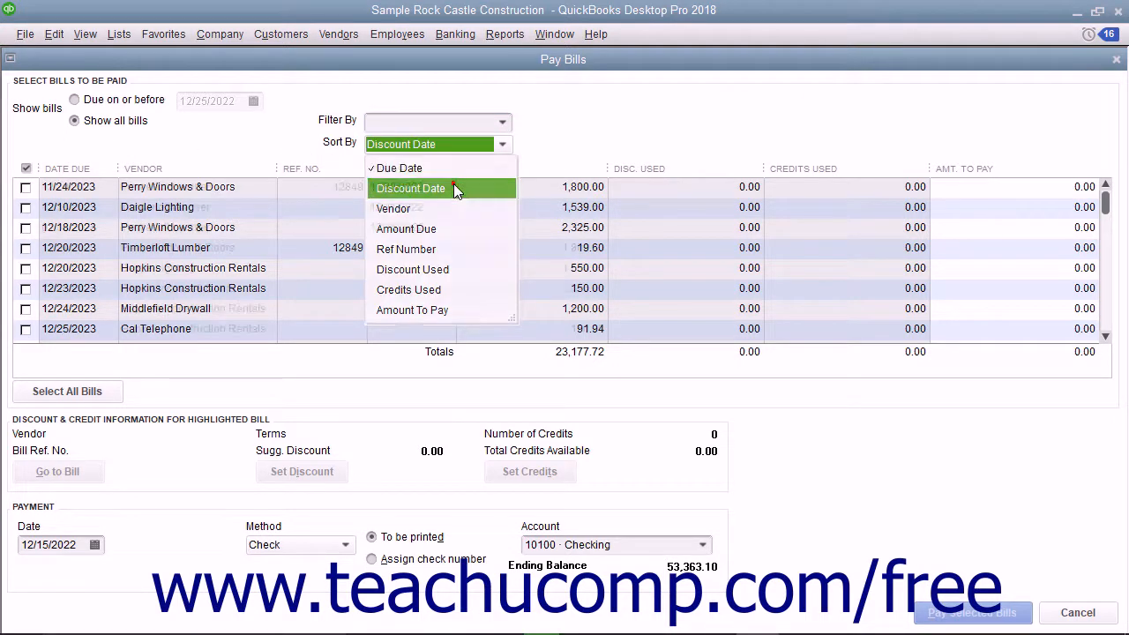
pyautogui.click(410, 188)
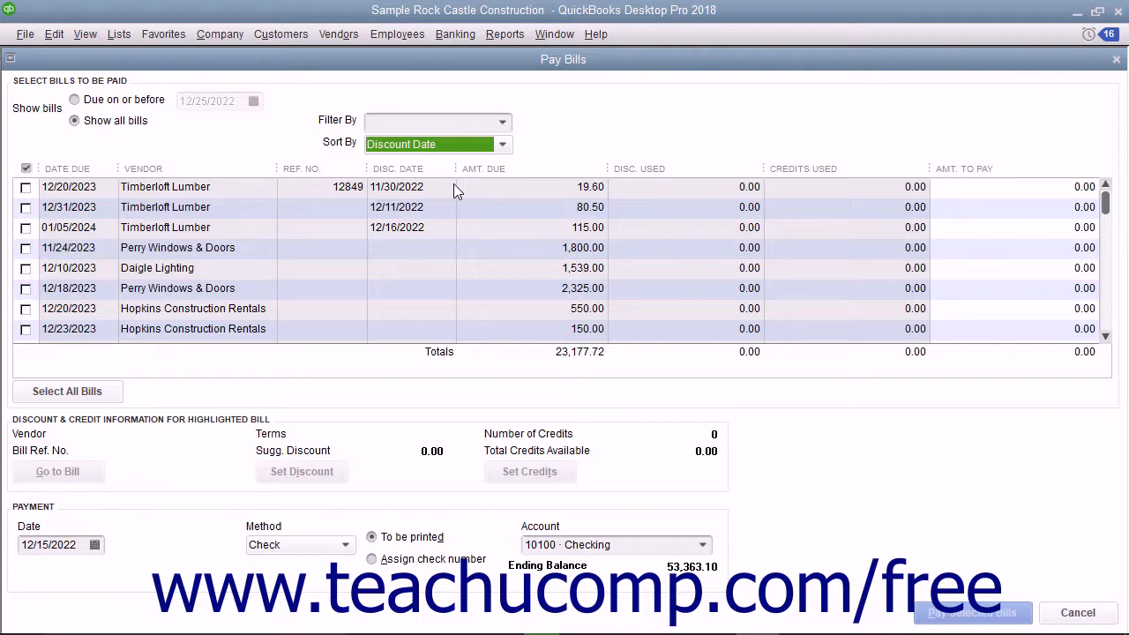
pyautogui.click(26, 227)
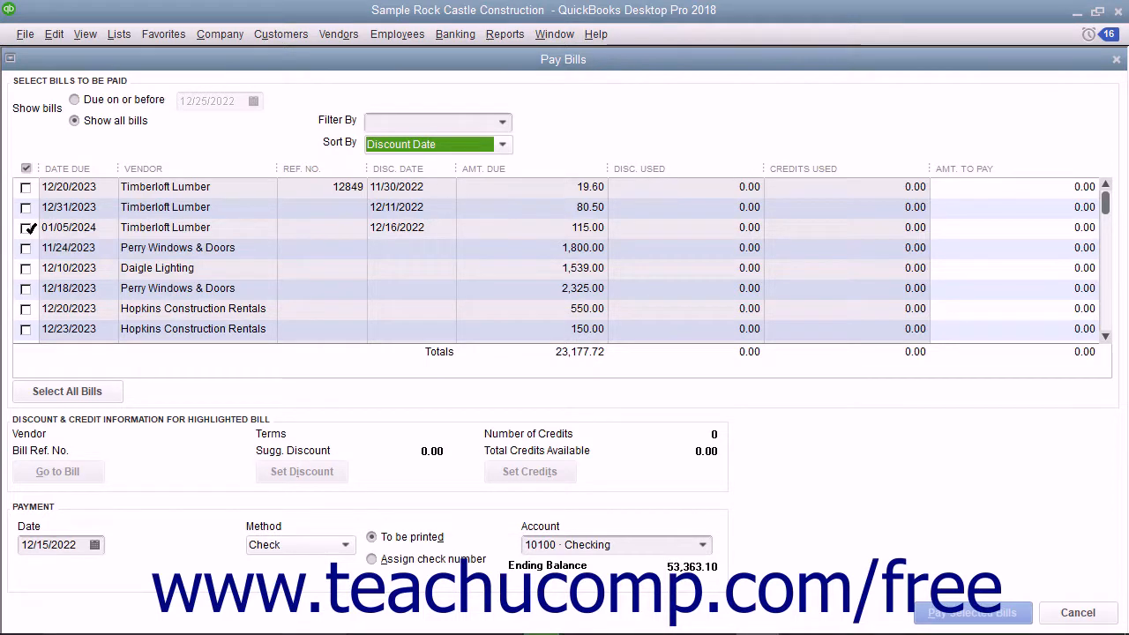
pyautogui.click(26, 227)
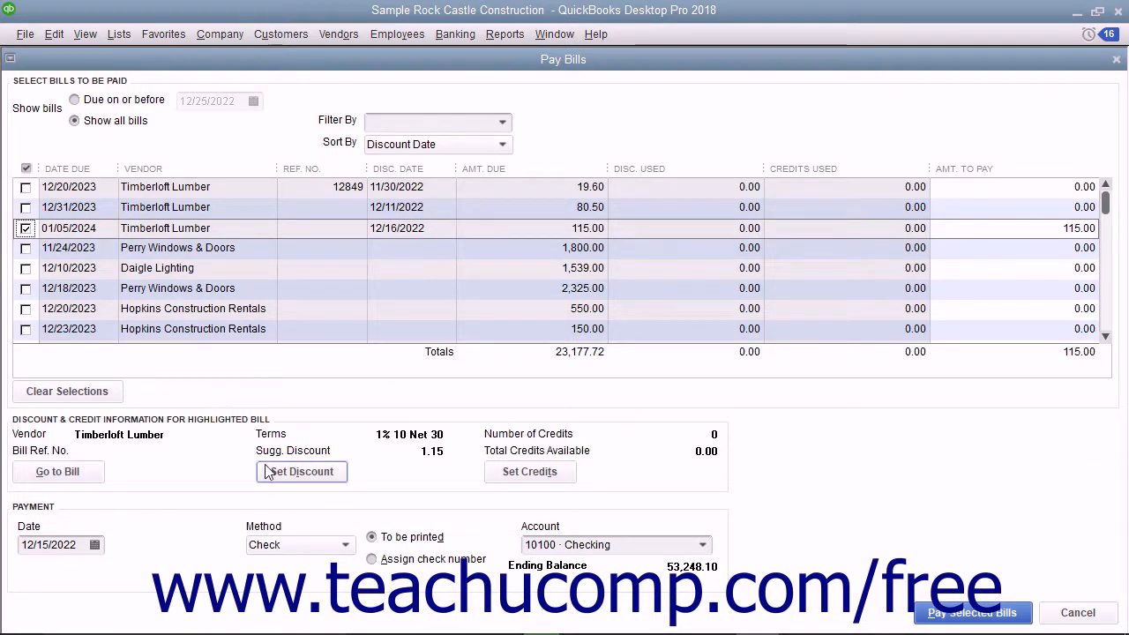
pyautogui.click(301, 471)
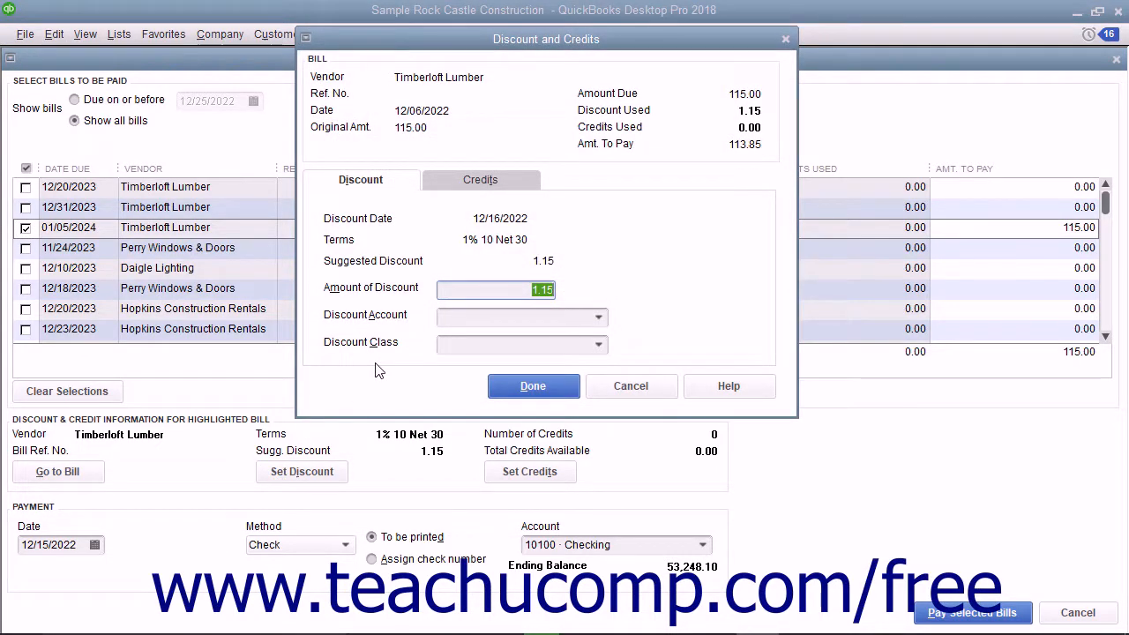
pyautogui.moveTo(377, 366)
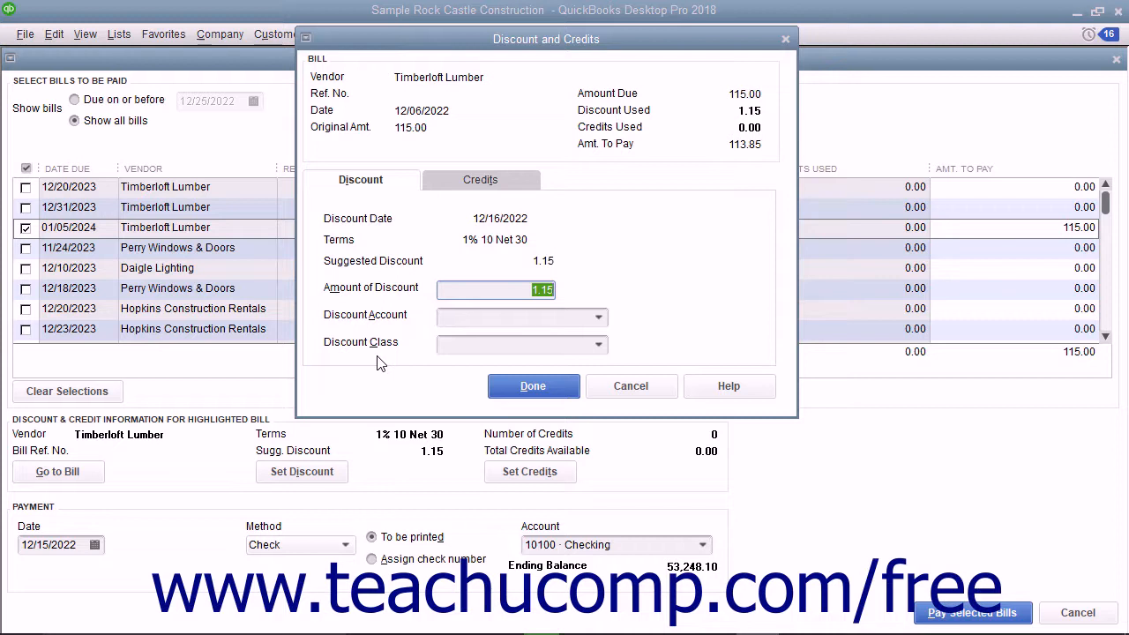
pyautogui.moveTo(395, 354)
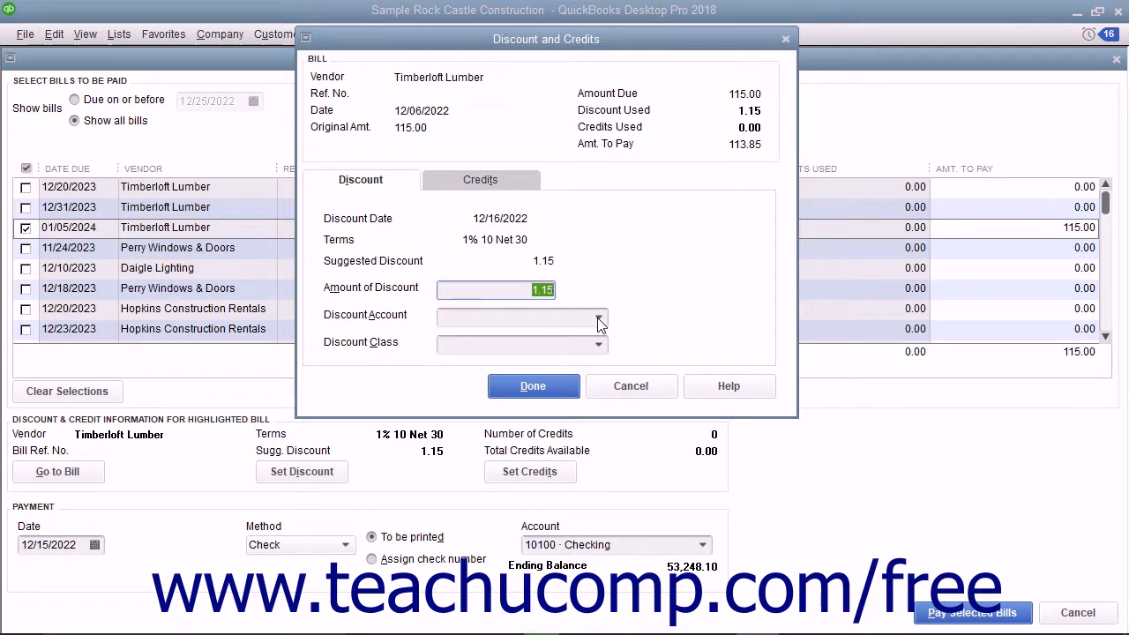
# - Keep the 1.15 discount, charge it to the Job Expenses account, and confirm
pyautogui.click(599, 317)
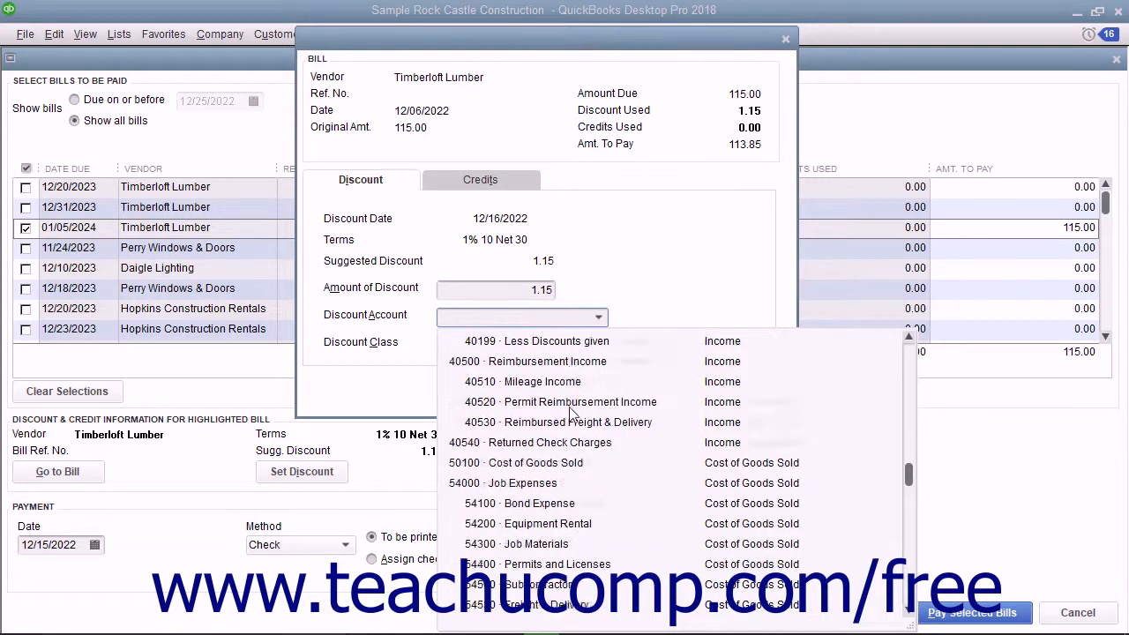
pyautogui.click(522, 483)
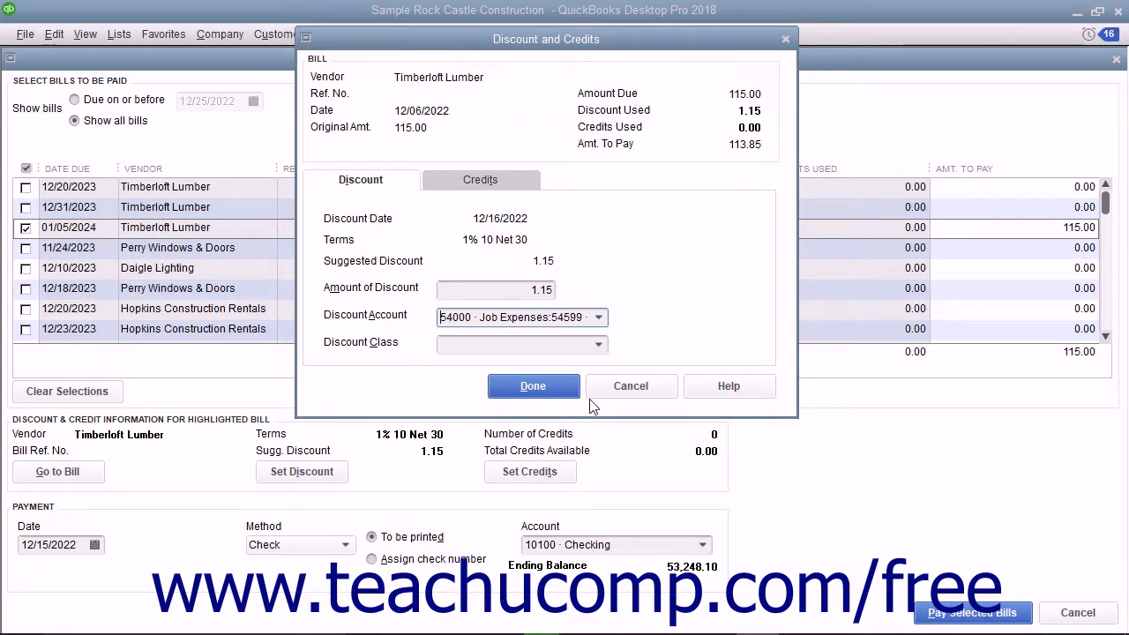
pyautogui.click(532, 385)
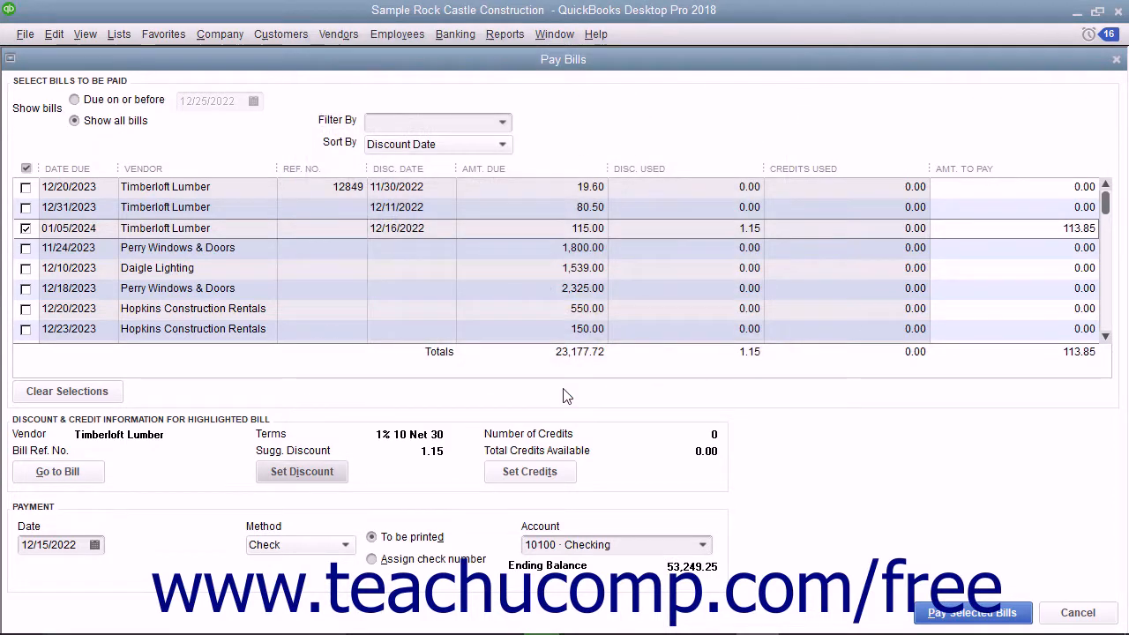